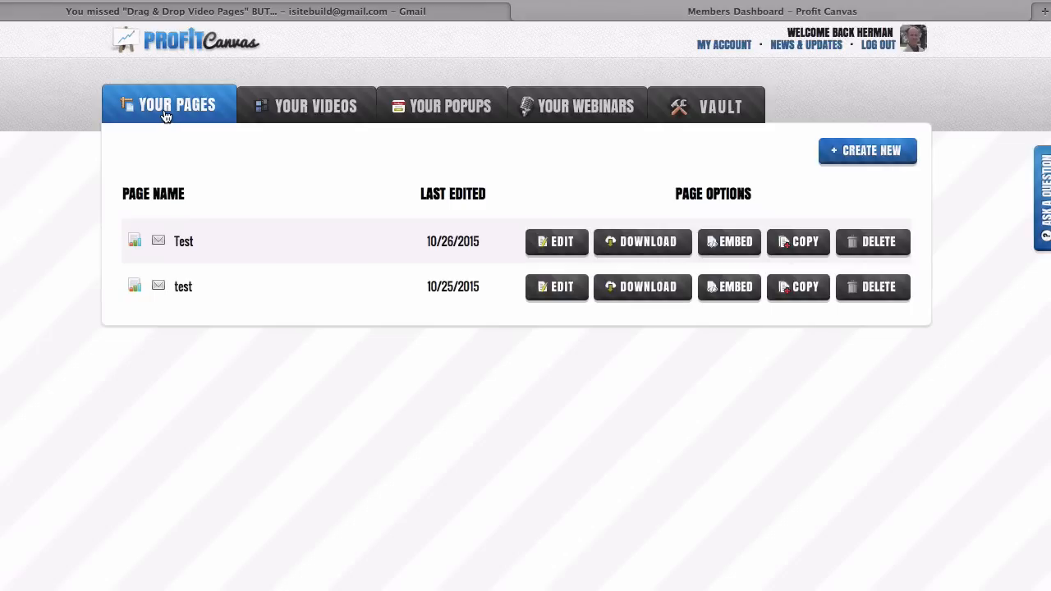
{"action": "mouse_move", "coordinate": [330, 153]}
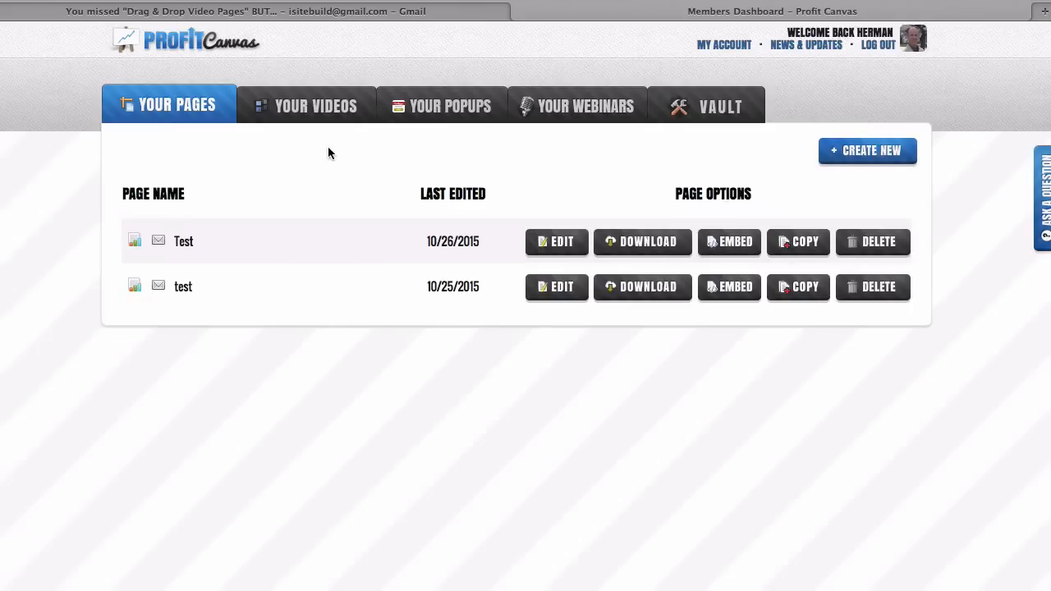
{"action": "mouse_move", "coordinate": [424, 230]}
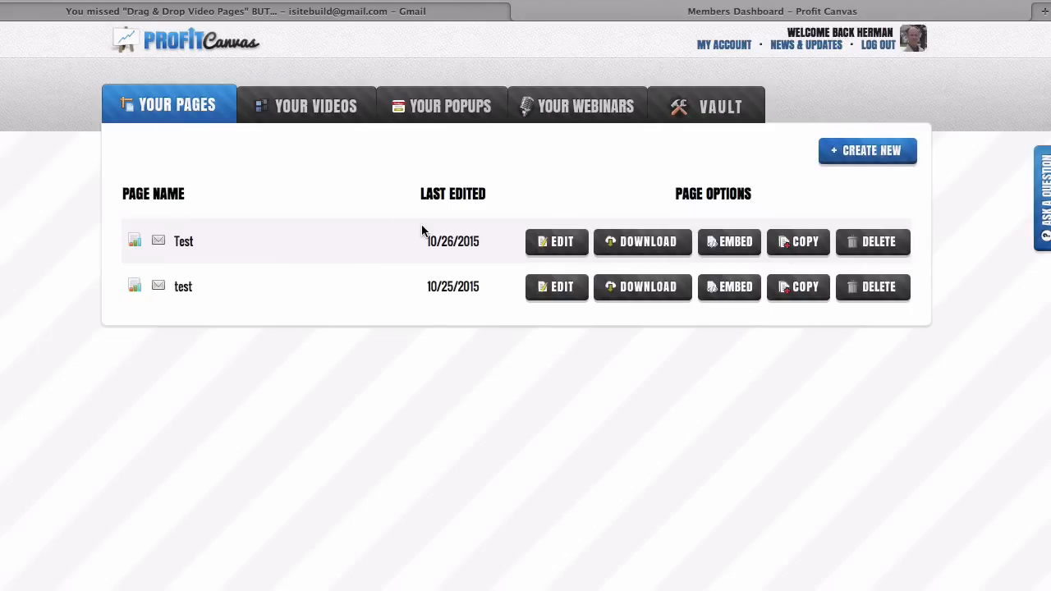
{"action": "mouse_move", "coordinate": [558, 266]}
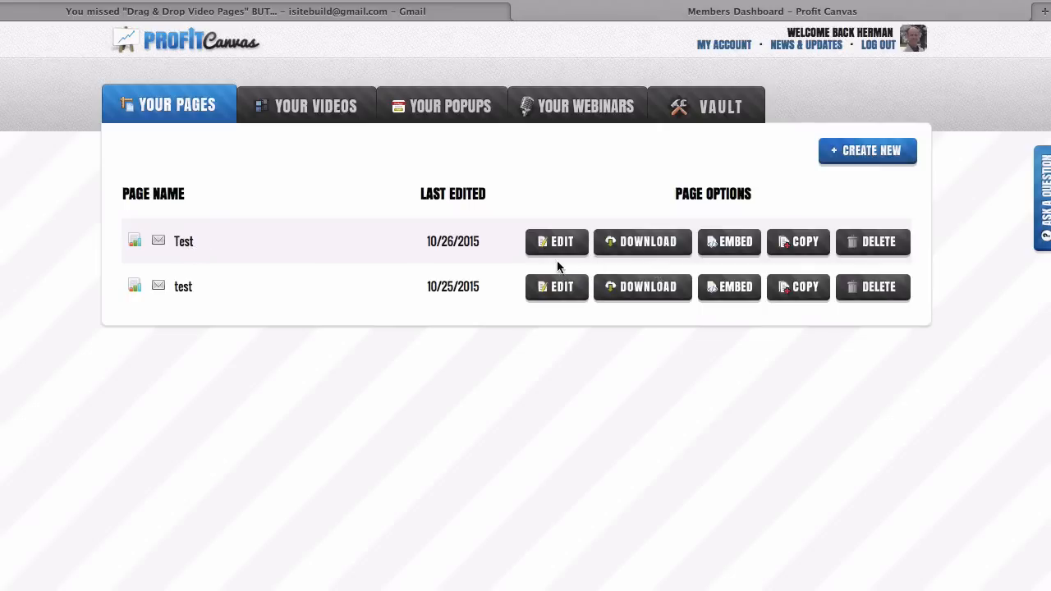
Add a PayPal button using the buy-blue-circle.png image beneath the discount banner on the Test page
{"action": "left_click", "coordinate": [556, 240]}
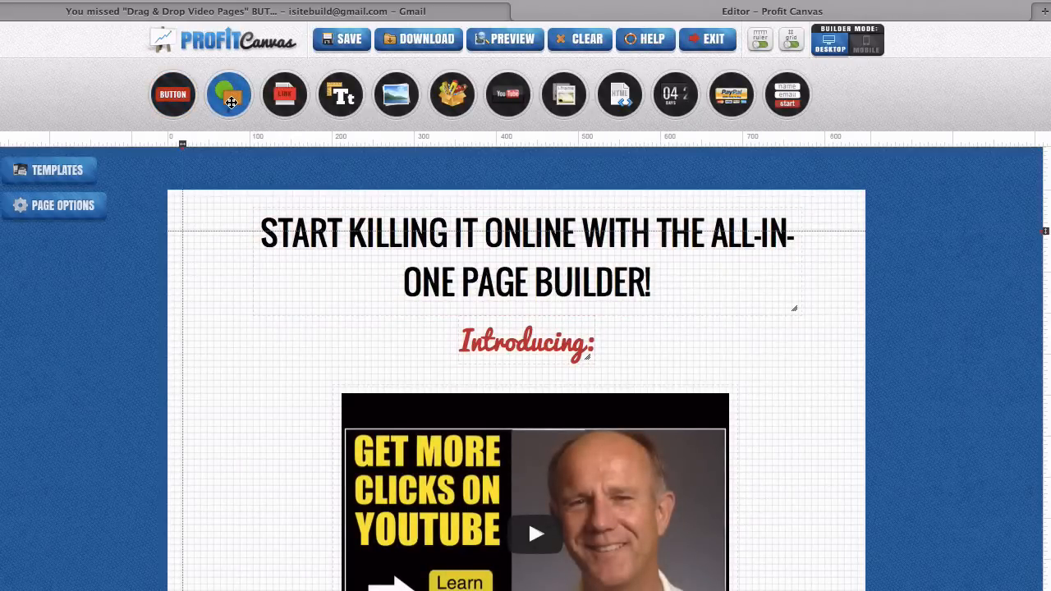
{"action": "mouse_move", "coordinate": [340, 93]}
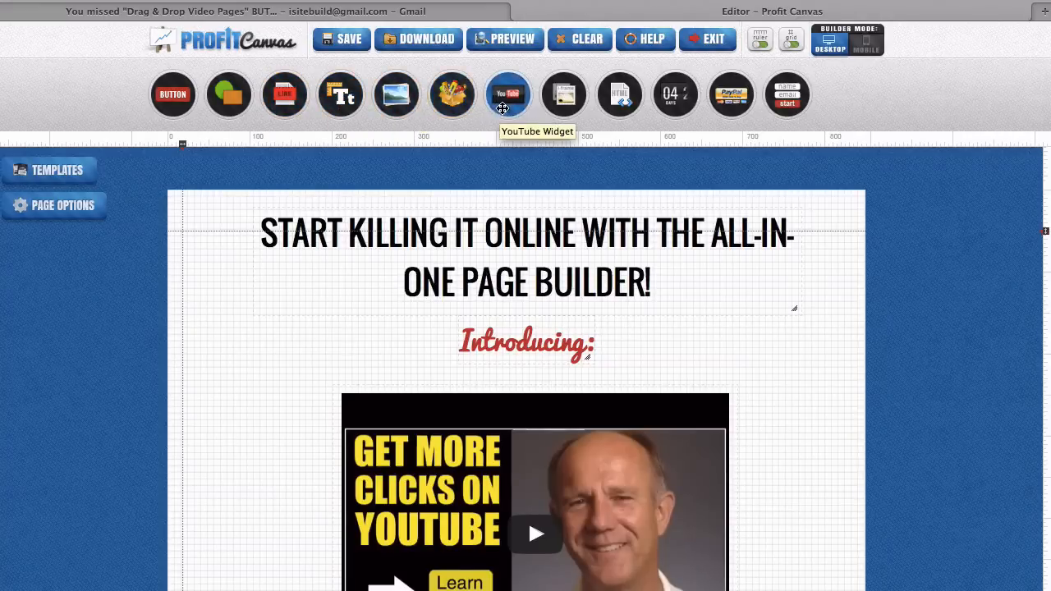
{"action": "mouse_move", "coordinate": [565, 100]}
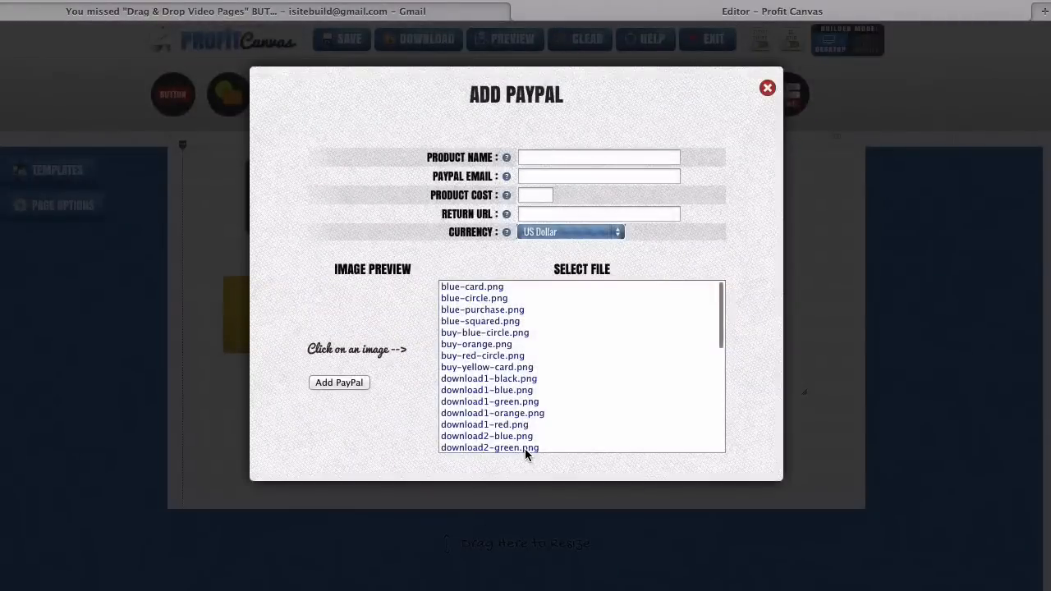
{"action": "left_click", "coordinate": [522, 332]}
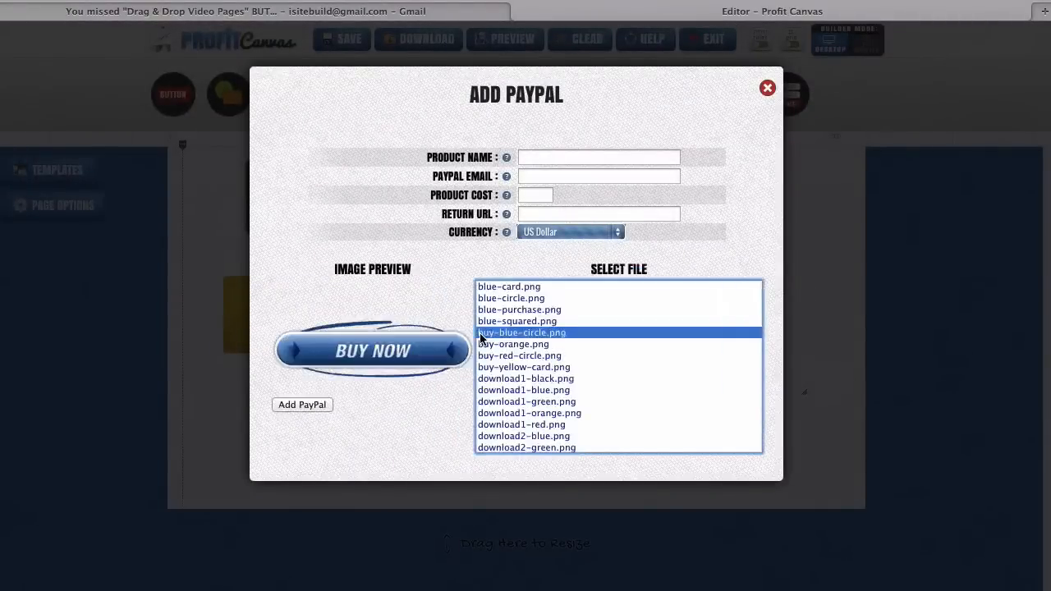
{"action": "left_click", "coordinate": [767, 89]}
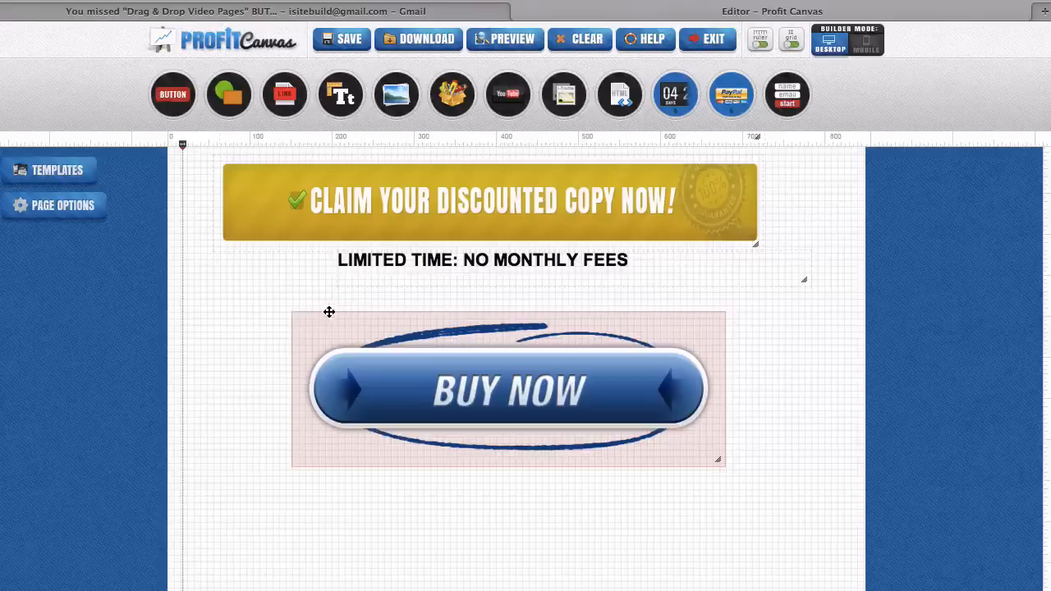
{"action": "mouse_move", "coordinate": [292, 312]}
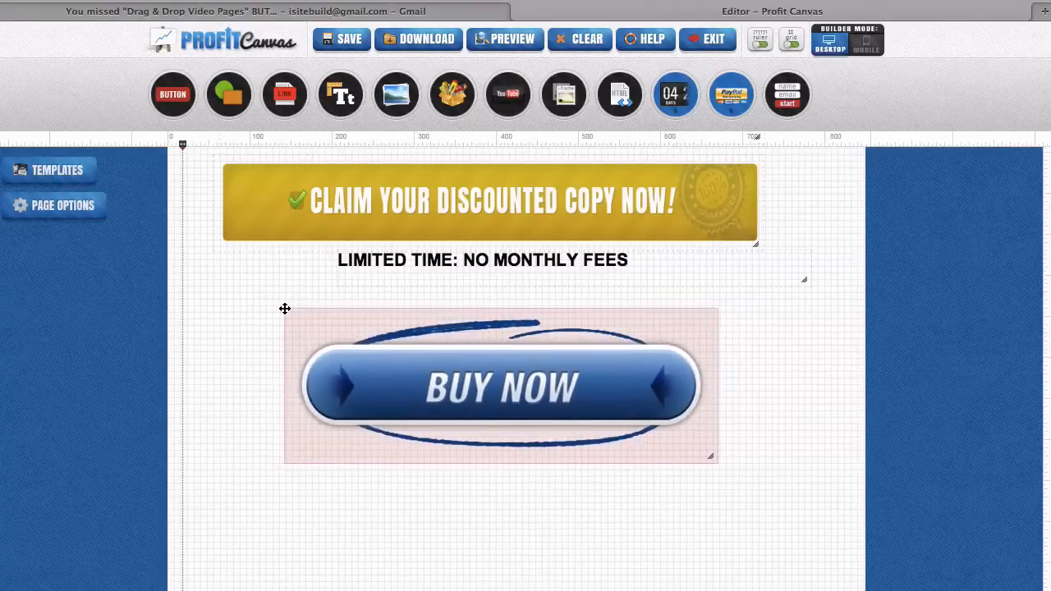
Drag the resize handle to adjust the sales page height below the no-monthly-fees line
{"action": "left_click_drag", "start_coordinate": [709, 456], "coordinate": [755, 470]}
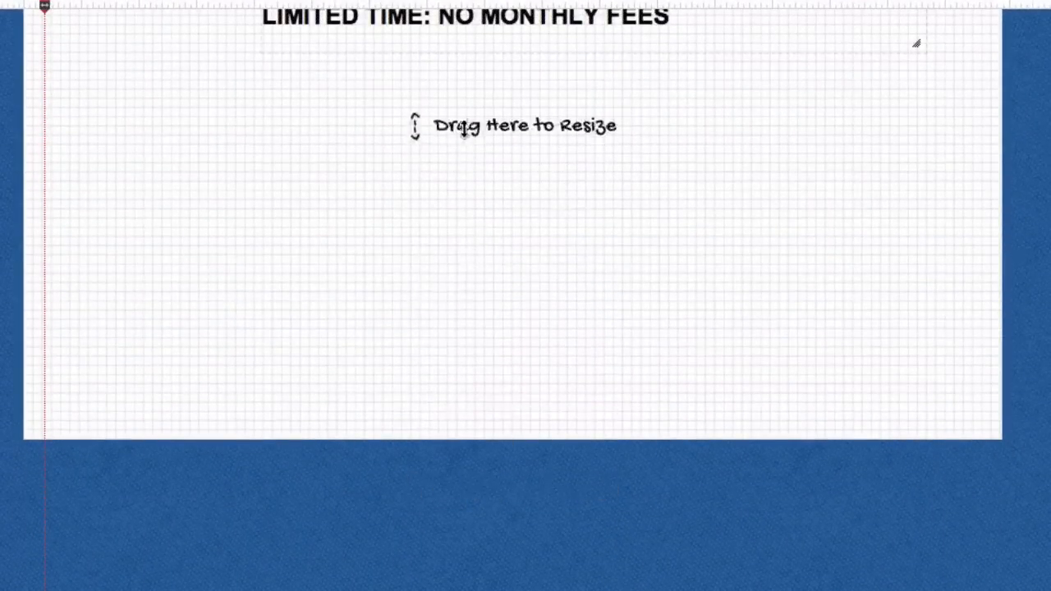
Preview the sales page live in a new tab and scroll through it
{"action": "left_click", "coordinate": [341, 39]}
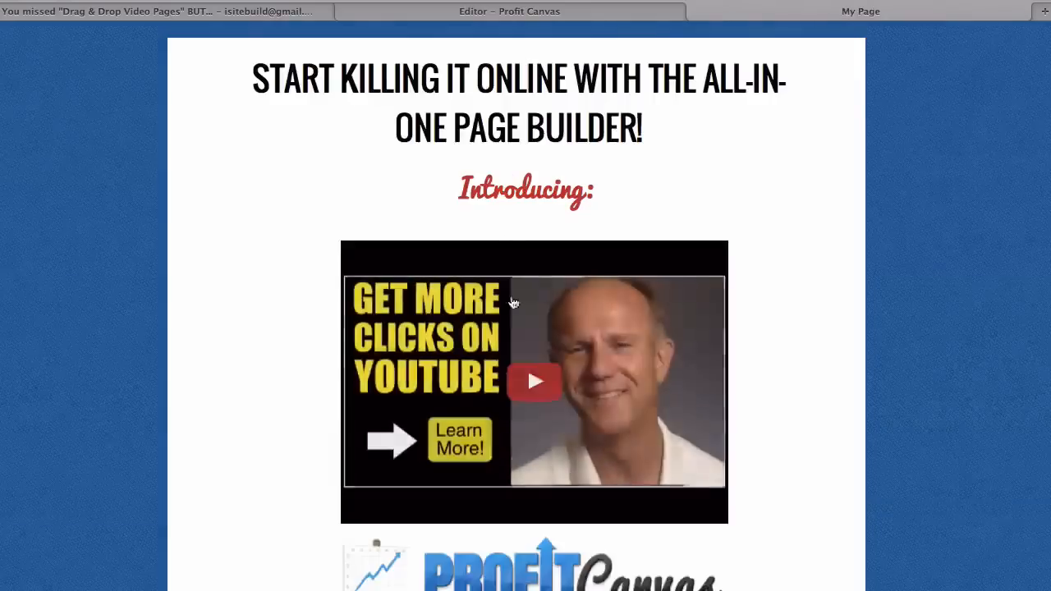
{"action": "scroll", "scroll_direction": "down", "scroll_amount": 3}
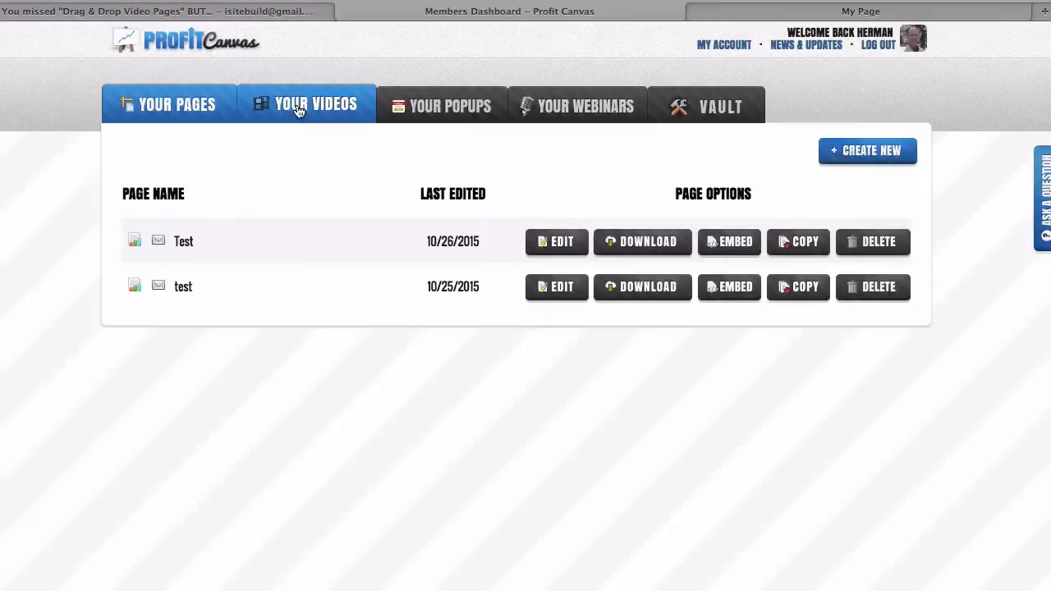
From Your Videos, cancel a new-video dialog and open the test video in the builder
{"action": "left_click", "coordinate": [313, 105]}
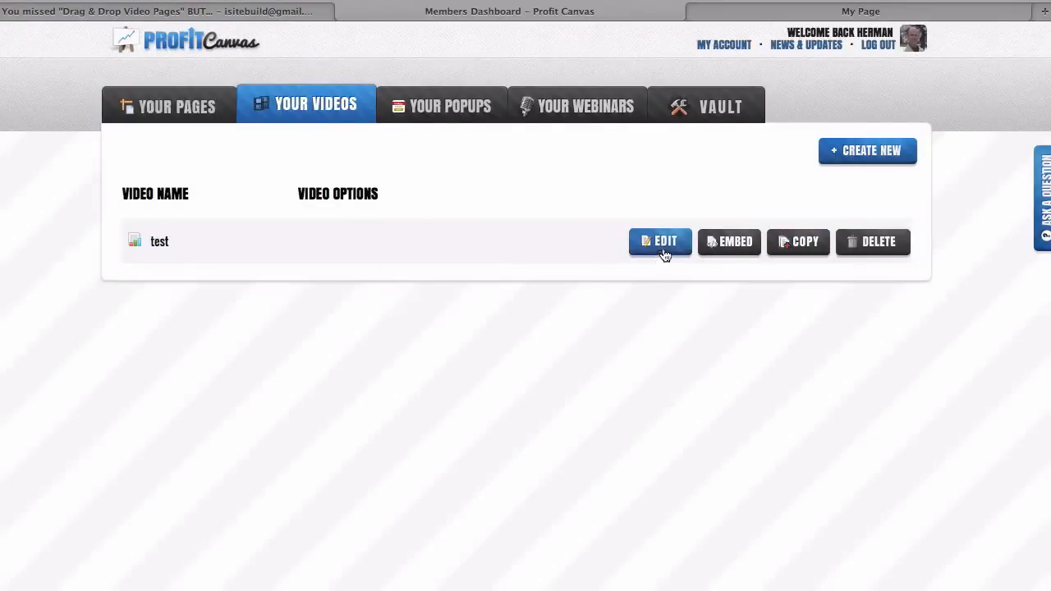
{"action": "left_click", "coordinate": [867, 151]}
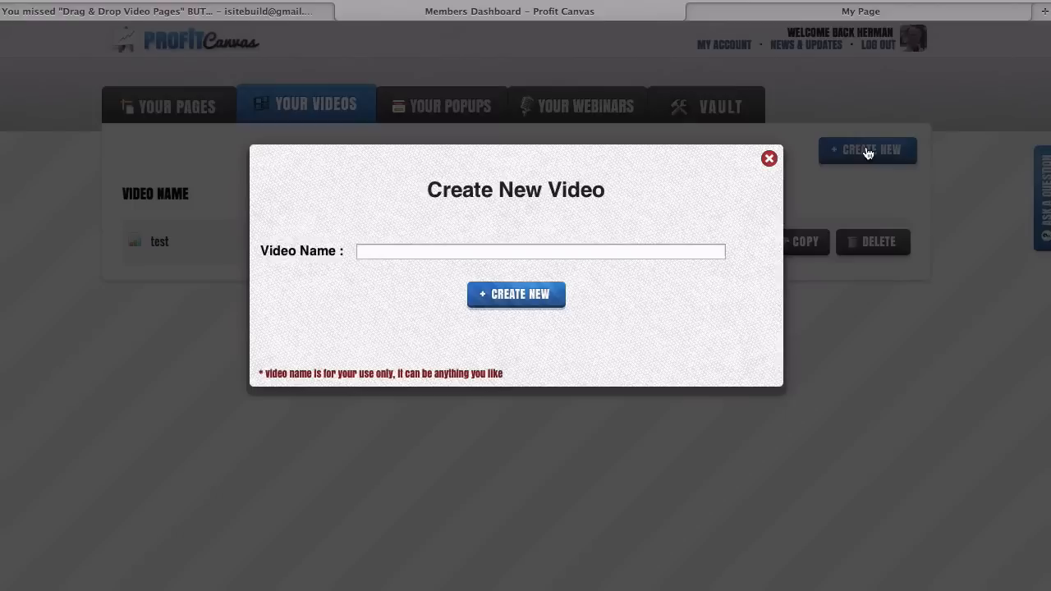
{"action": "mouse_move", "coordinate": [689, 197]}
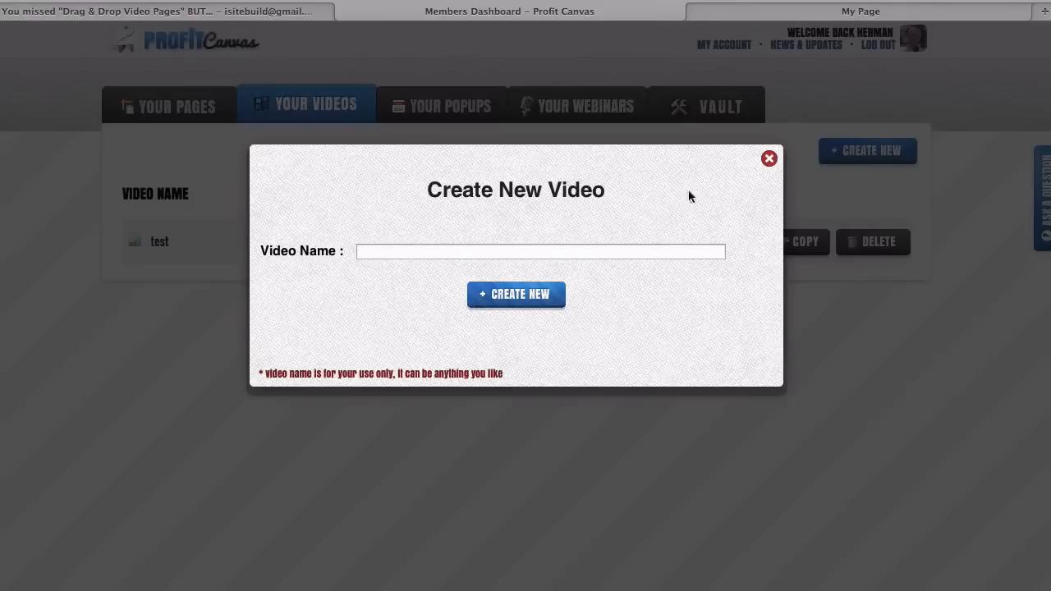
{"action": "left_click", "coordinate": [768, 158]}
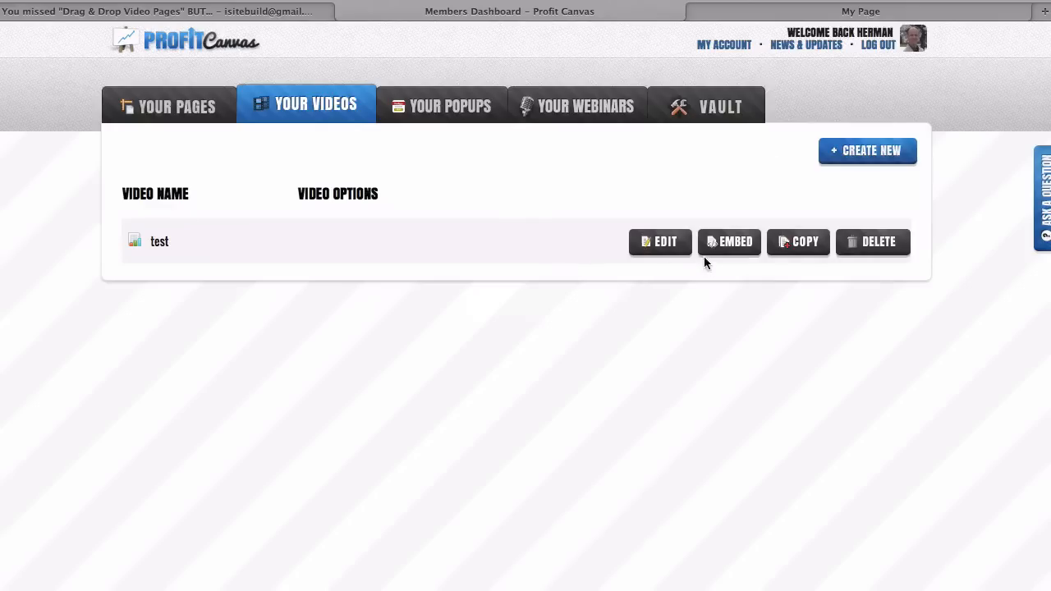
{"action": "left_click", "coordinate": [660, 241]}
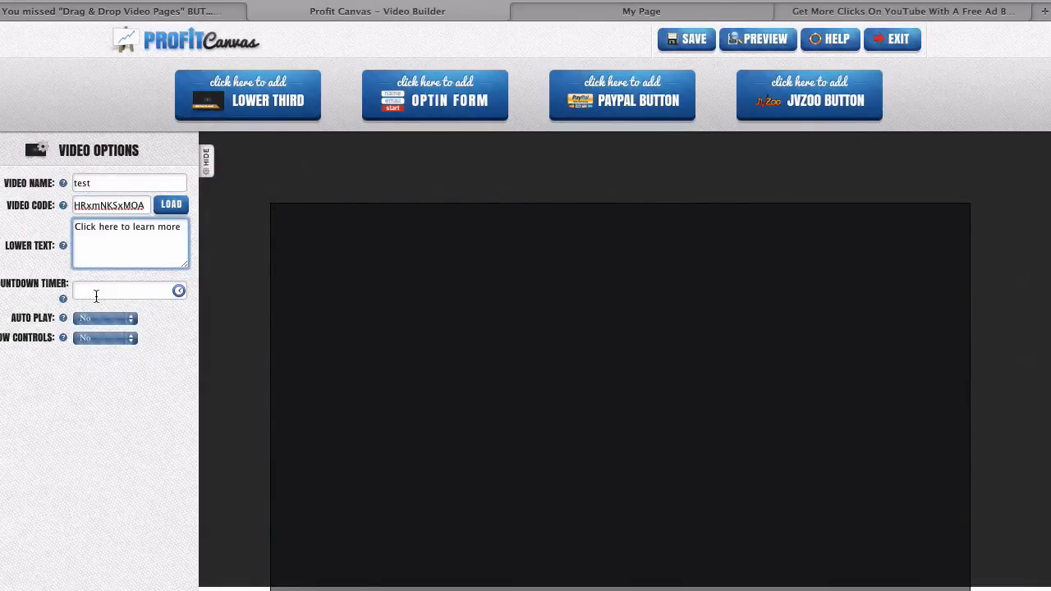
Set the countdown end date, close the video preview, and start a new popup
{"action": "left_click", "coordinate": [809, 93]}
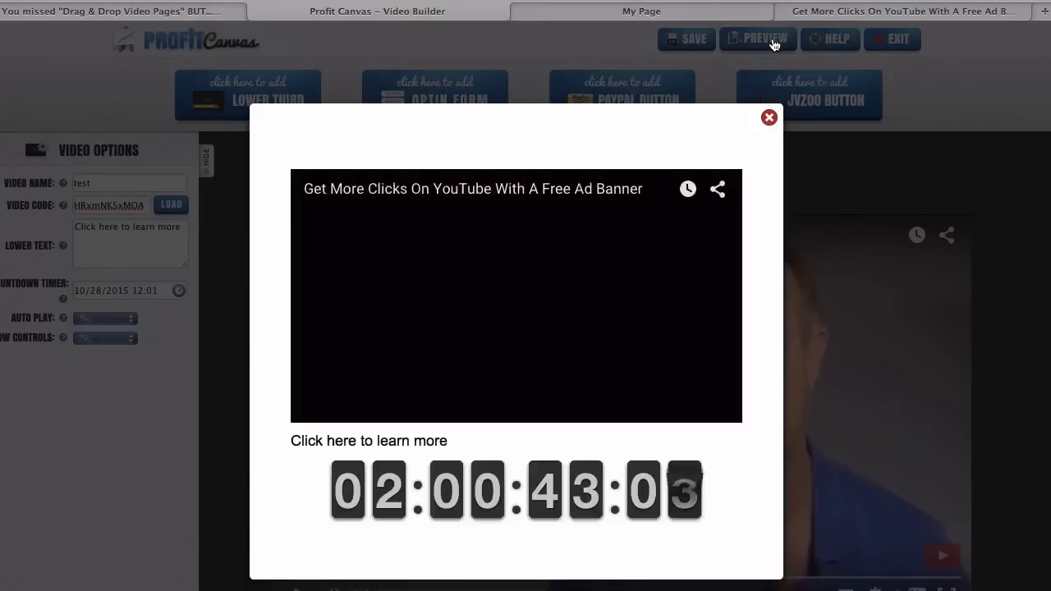
{"action": "left_click", "coordinate": [894, 39]}
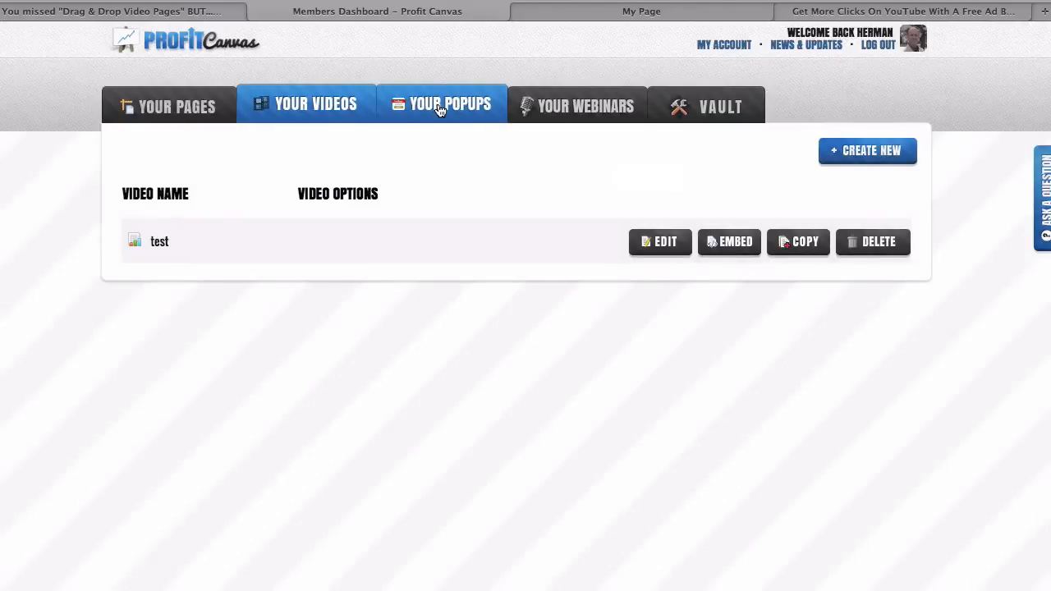
{"action": "left_click", "coordinate": [867, 151]}
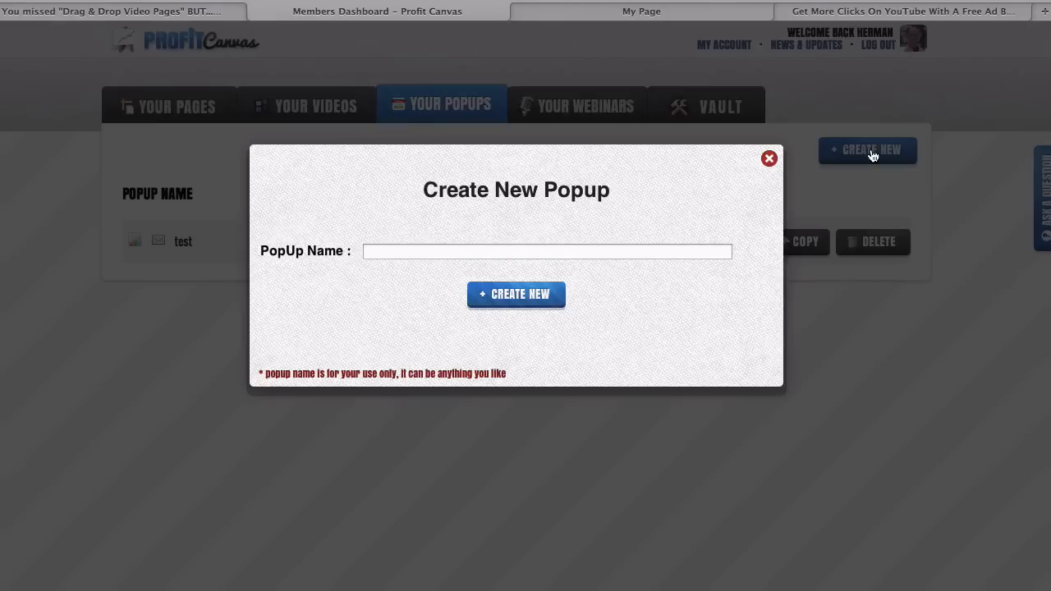
Cancel the new popup and browse the test popup's template gallery
{"action": "left_click", "coordinate": [768, 157]}
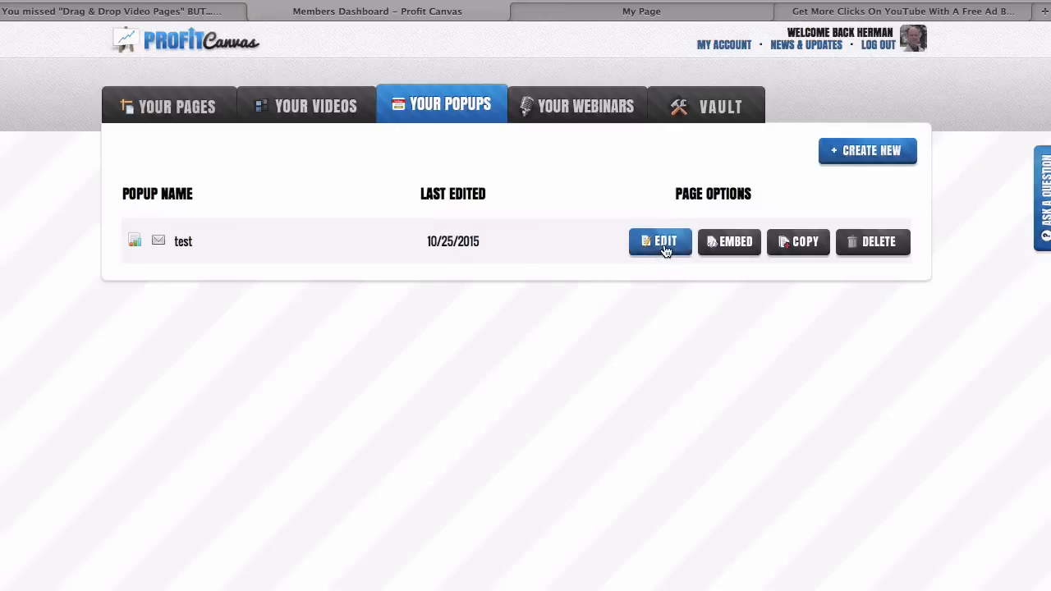
{"action": "left_click", "coordinate": [660, 242]}
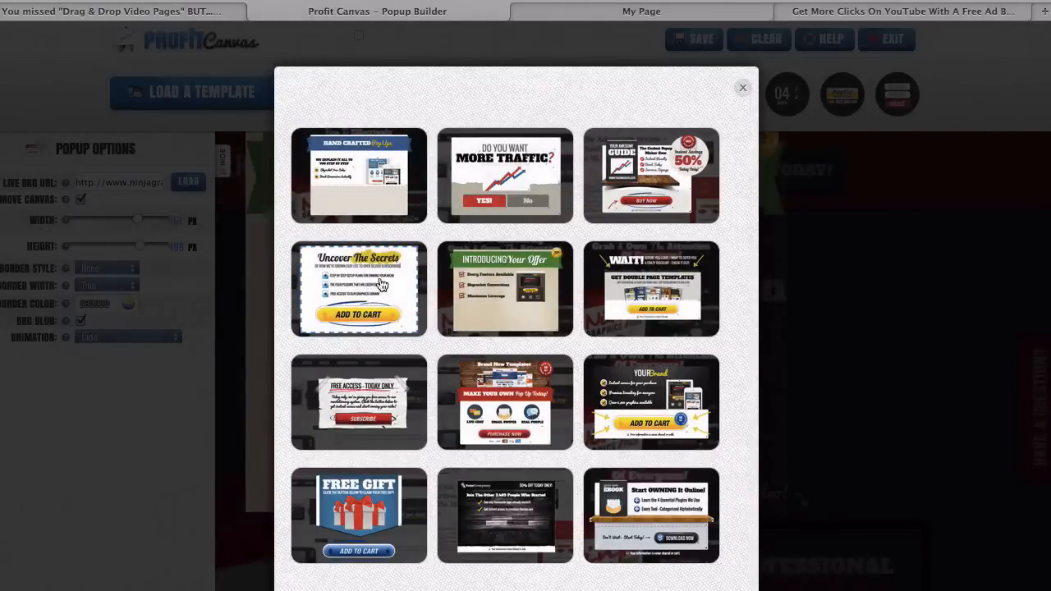
{"action": "scroll", "scroll_direction": "down", "scroll_amount": 3}
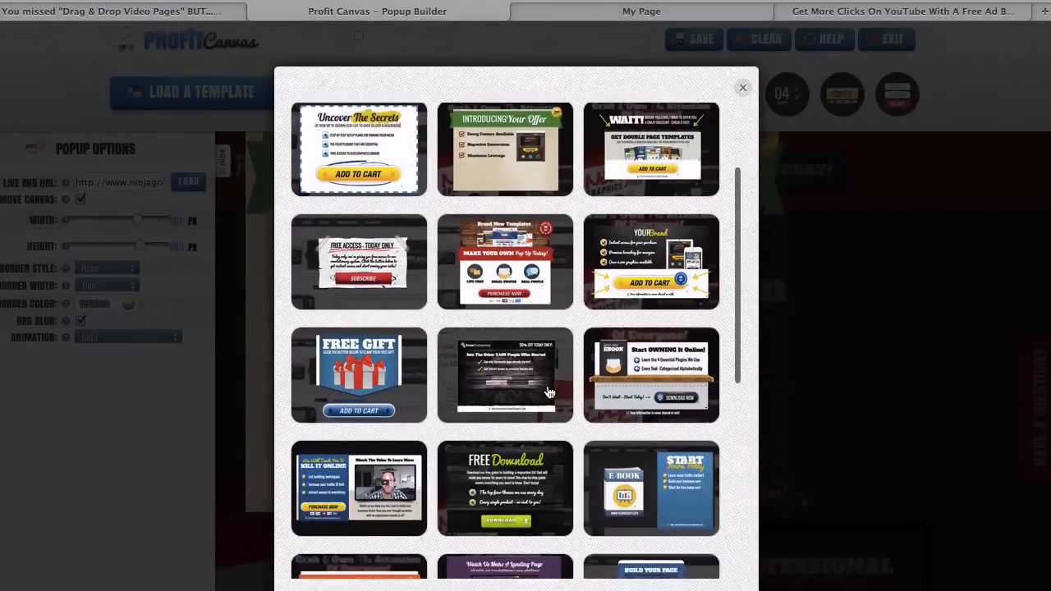
{"action": "scroll", "scroll_direction": "down", "scroll_amount": 3}
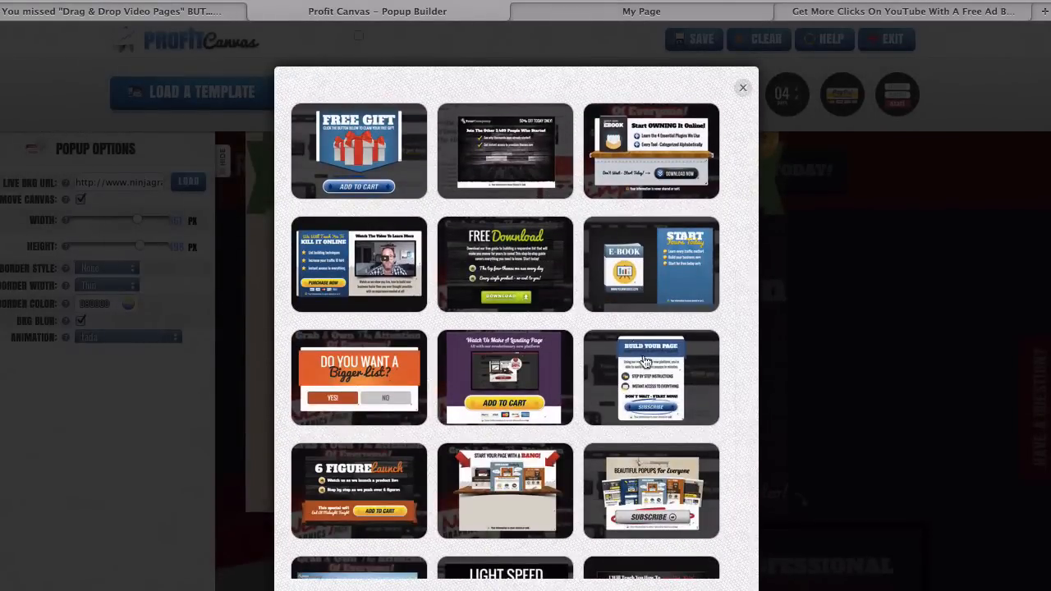
Load the Build Your Page subscribe template onto the test popup
{"action": "left_click", "coordinate": [650, 376]}
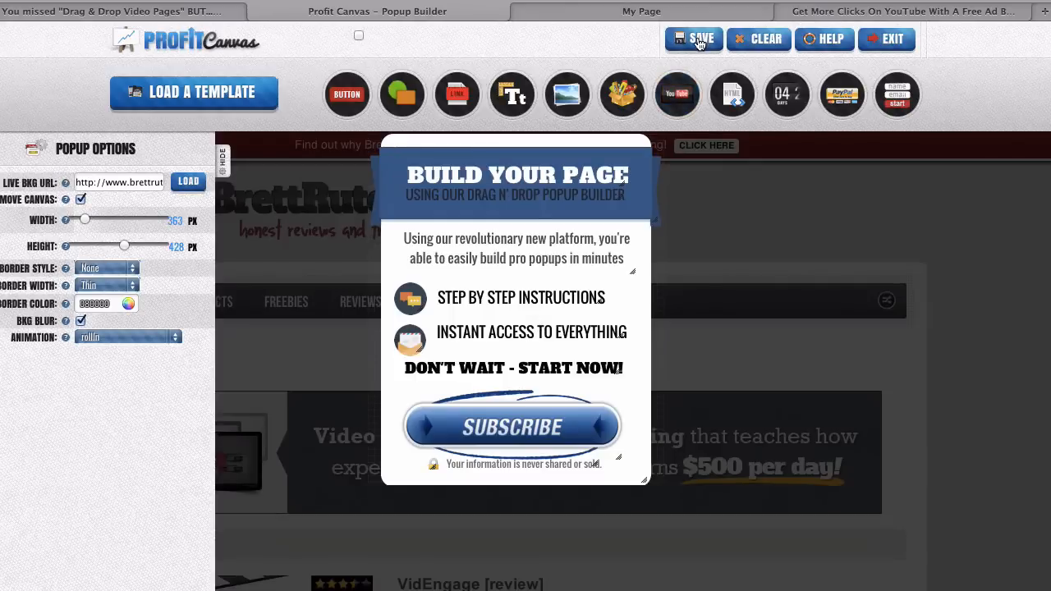
{"action": "mouse_move", "coordinate": [653, 179]}
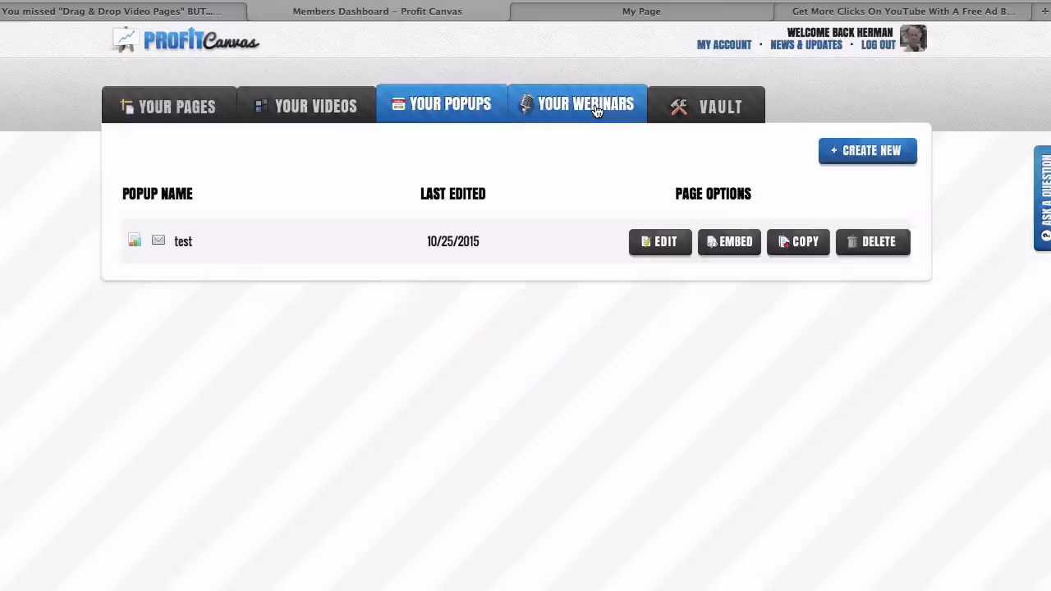
Create a webinar named test from Your Webinars and open it for editing
{"action": "left_click", "coordinate": [588, 105]}
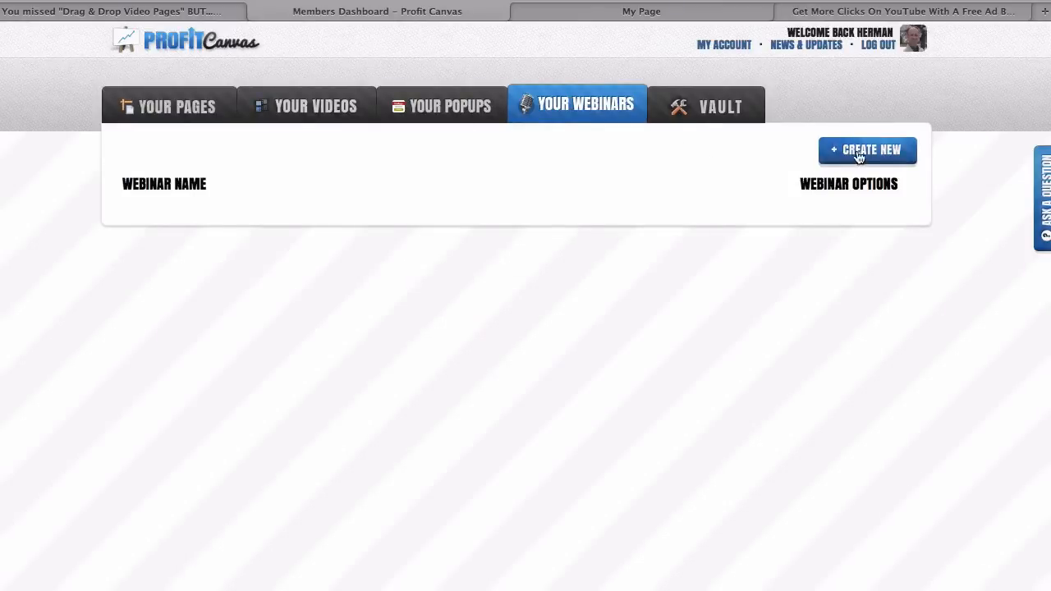
{"action": "left_click", "coordinate": [867, 151]}
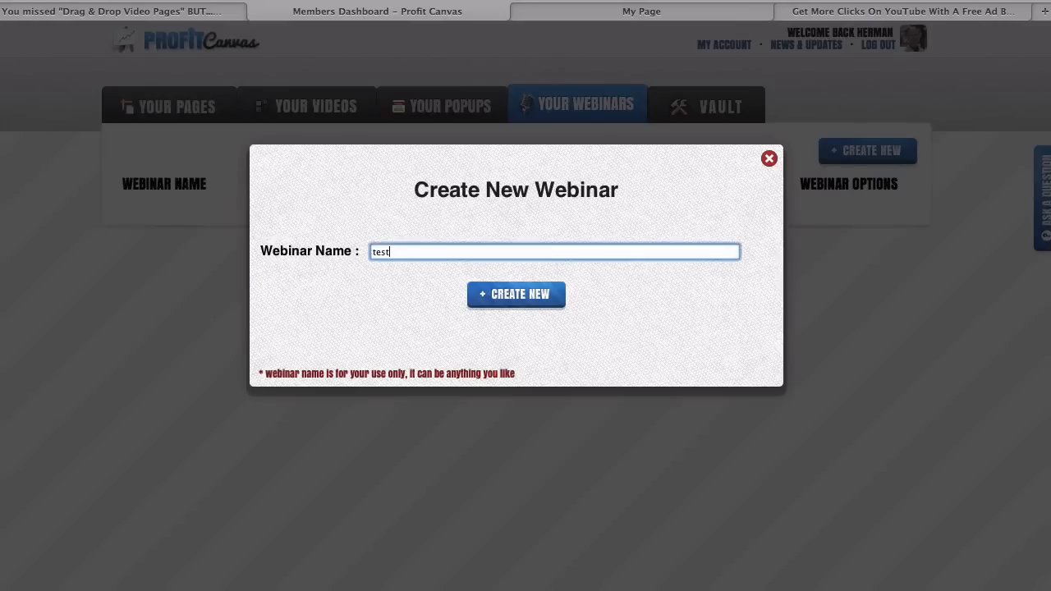
{"action": "left_click", "coordinate": [515, 293]}
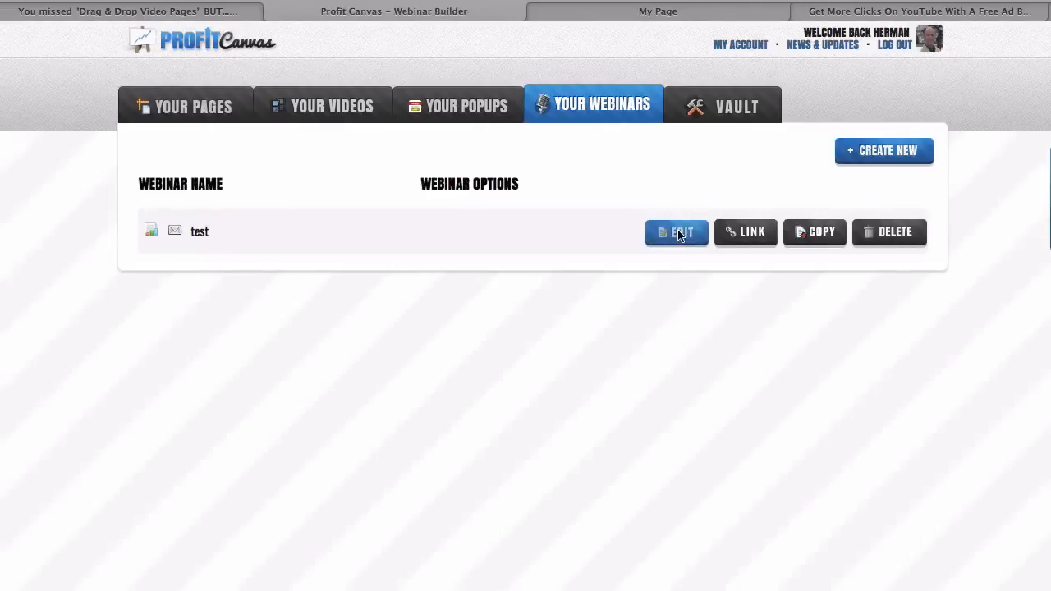
{"action": "left_click", "coordinate": [676, 232]}
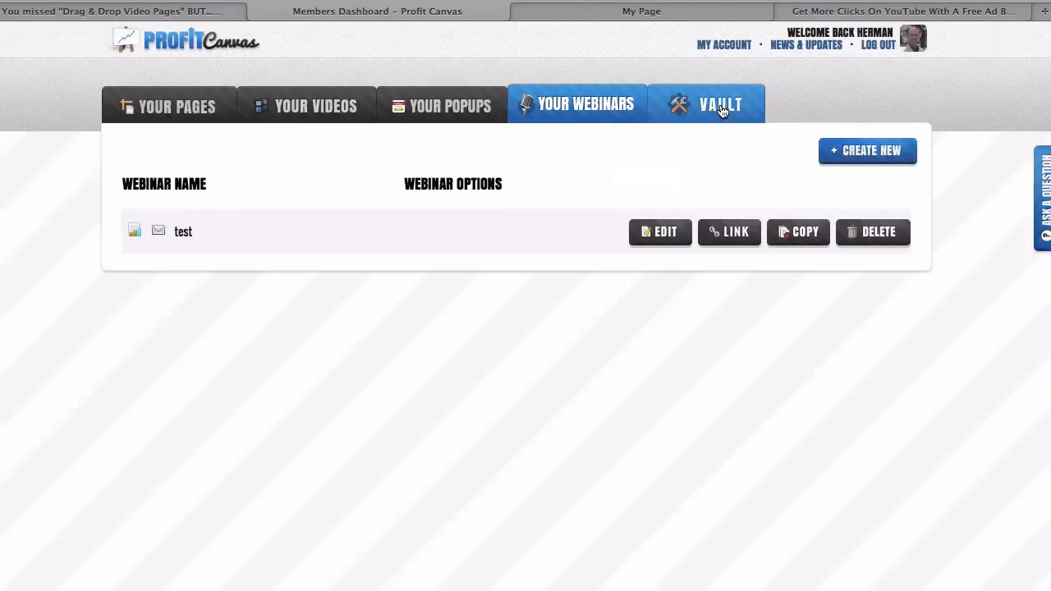
Visit Your Pages and Your Videos, reopen the page editor, then exit to the pages list
{"action": "left_click", "coordinate": [176, 105]}
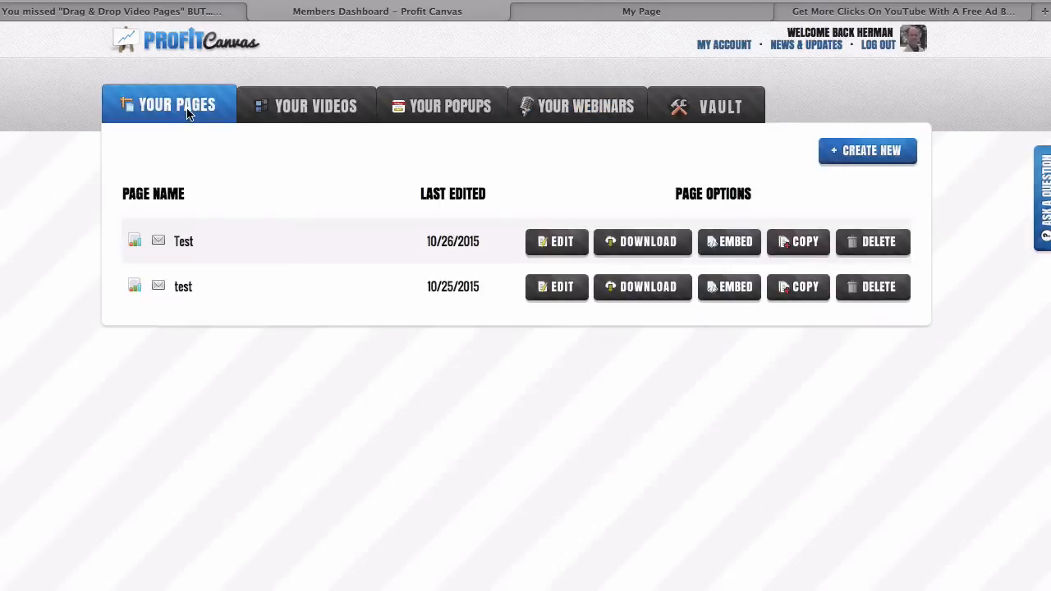
{"action": "left_click", "coordinate": [315, 105]}
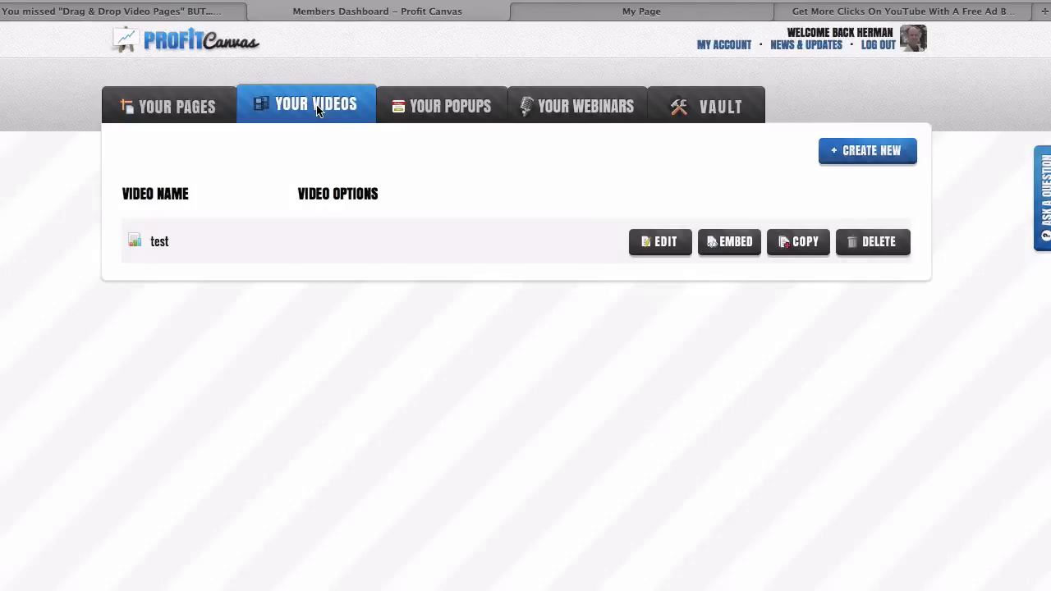
{"action": "left_click", "coordinate": [450, 105]}
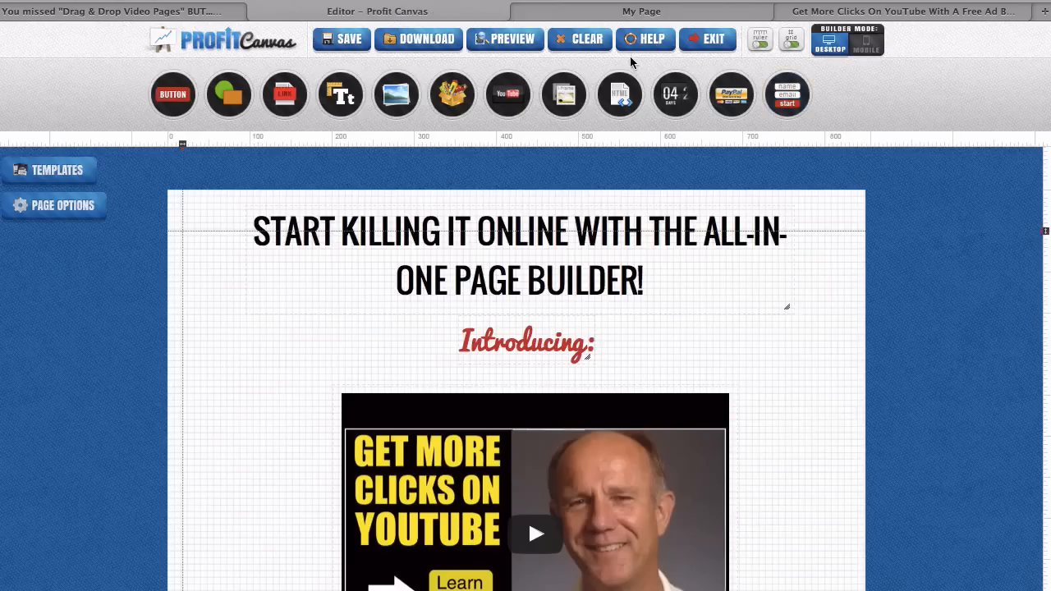
{"action": "left_click", "coordinate": [645, 39]}
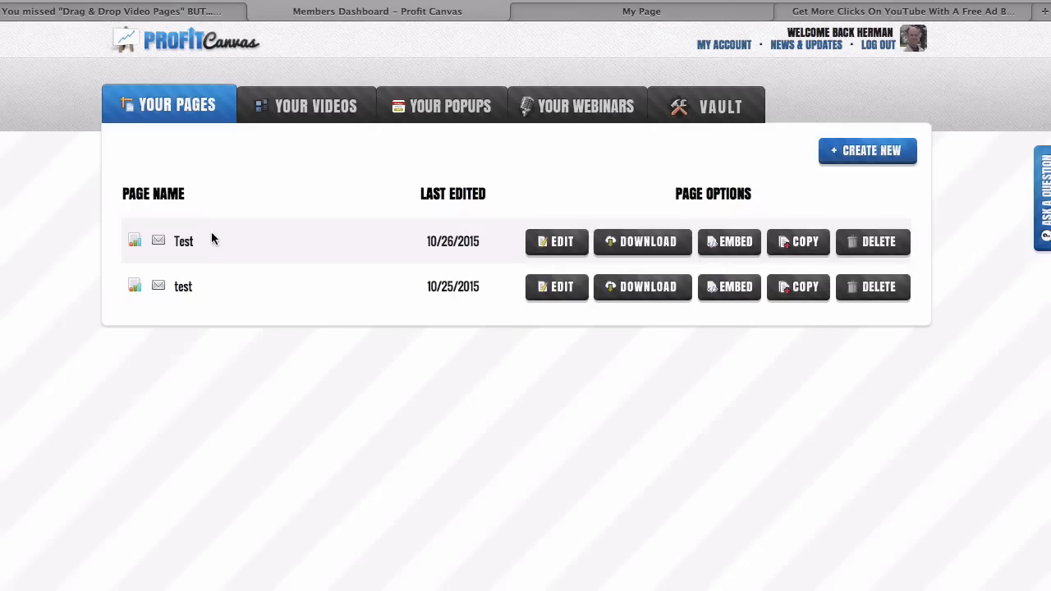
{"action": "mouse_move", "coordinate": [736, 247]}
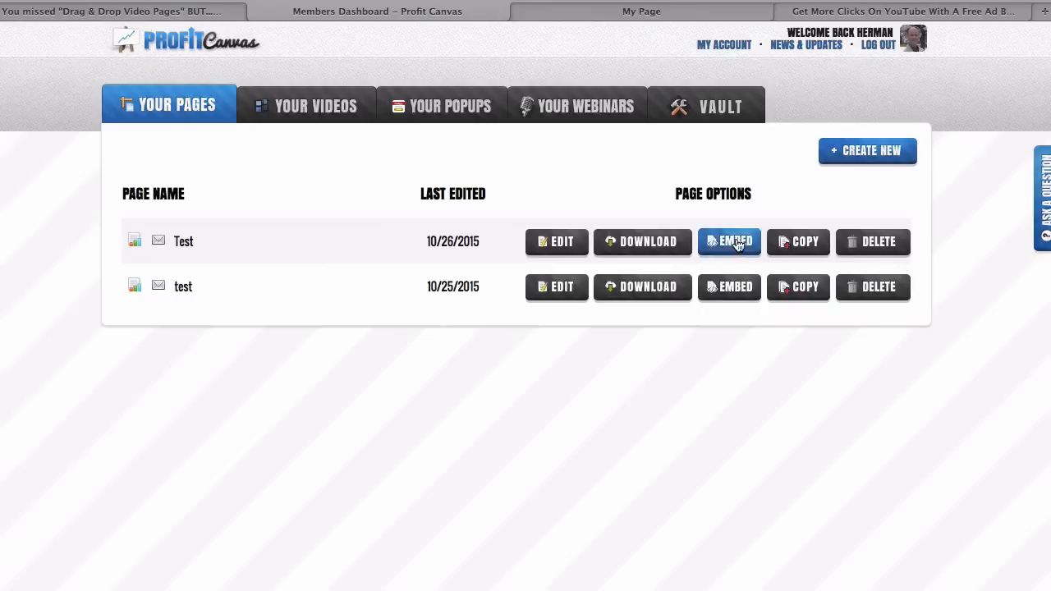
{"action": "mouse_move", "coordinate": [658, 247]}
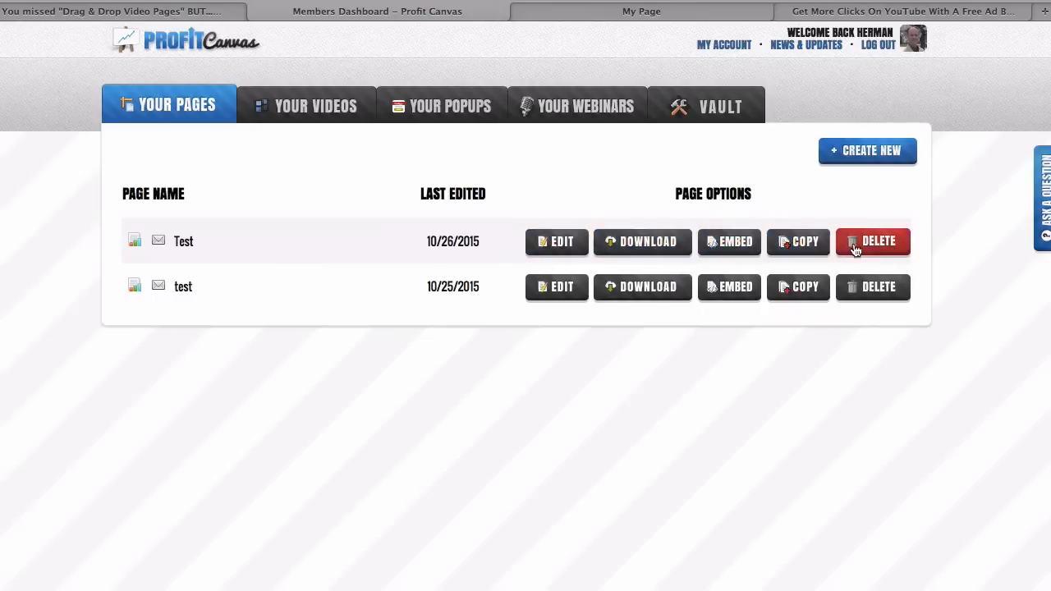
Set the Test page's direct URL to profit-canvas-demo via Embed and view the live page
{"action": "left_click", "coordinate": [729, 240]}
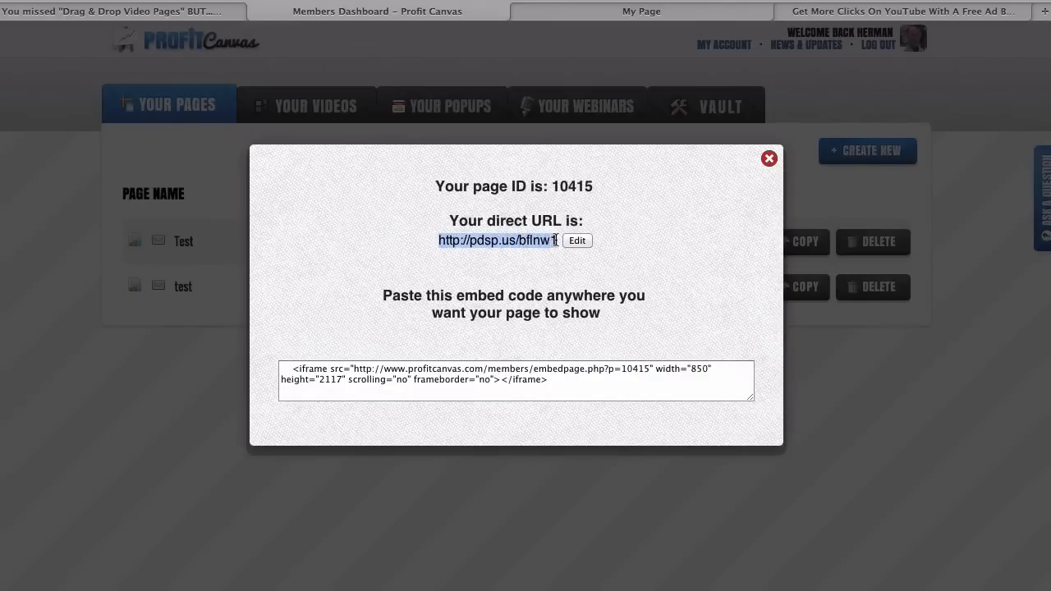
{"action": "mouse_move", "coordinate": [465, 362]}
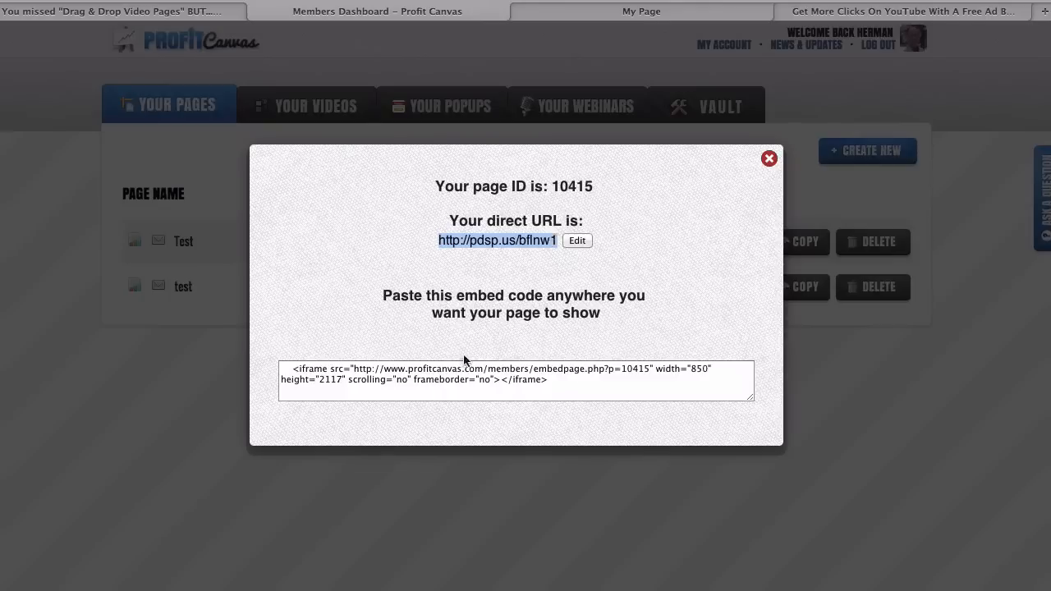
{"action": "mouse_move", "coordinate": [729, 218]}
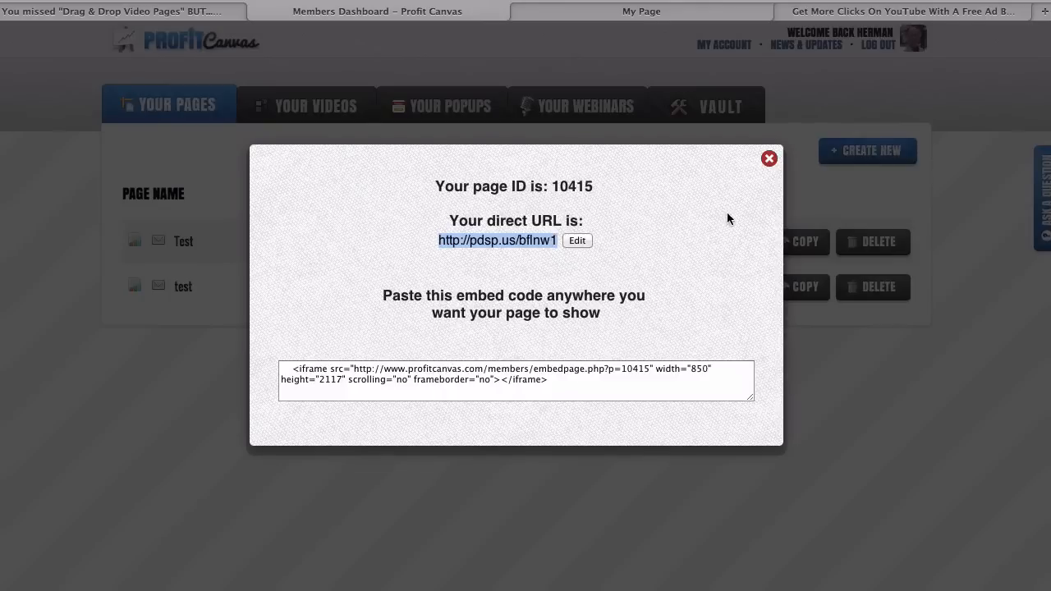
{"action": "left_click", "coordinate": [576, 240]}
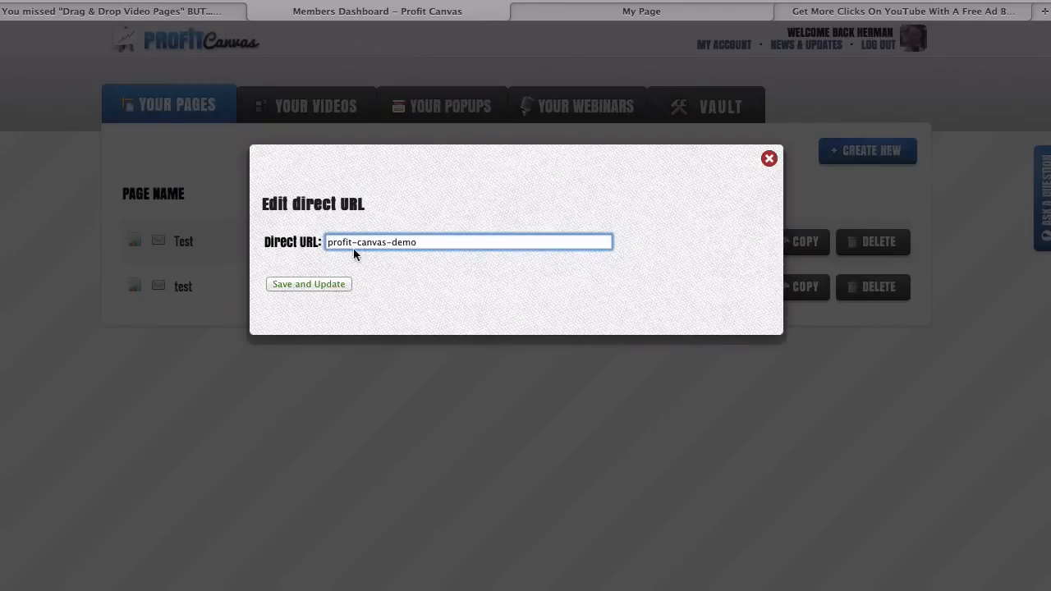
{"action": "left_click", "coordinate": [768, 157]}
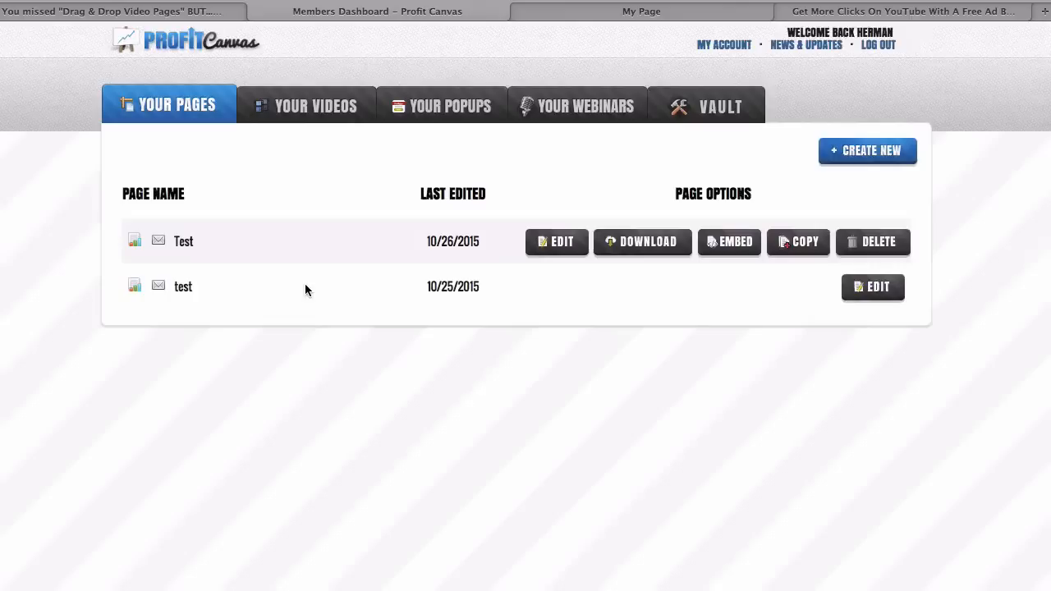
{"action": "left_click", "coordinate": [930, 10]}
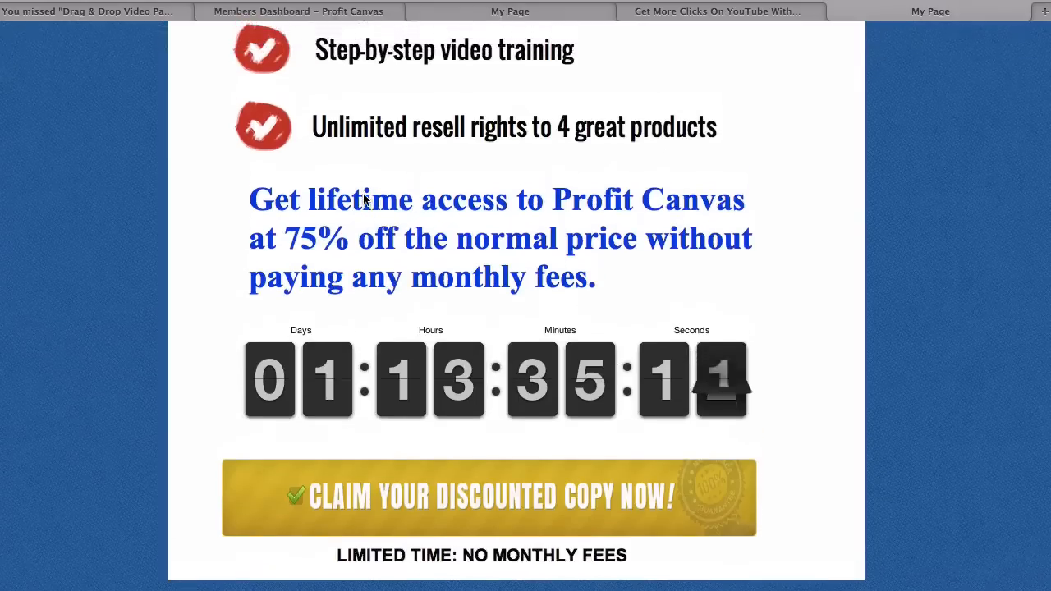